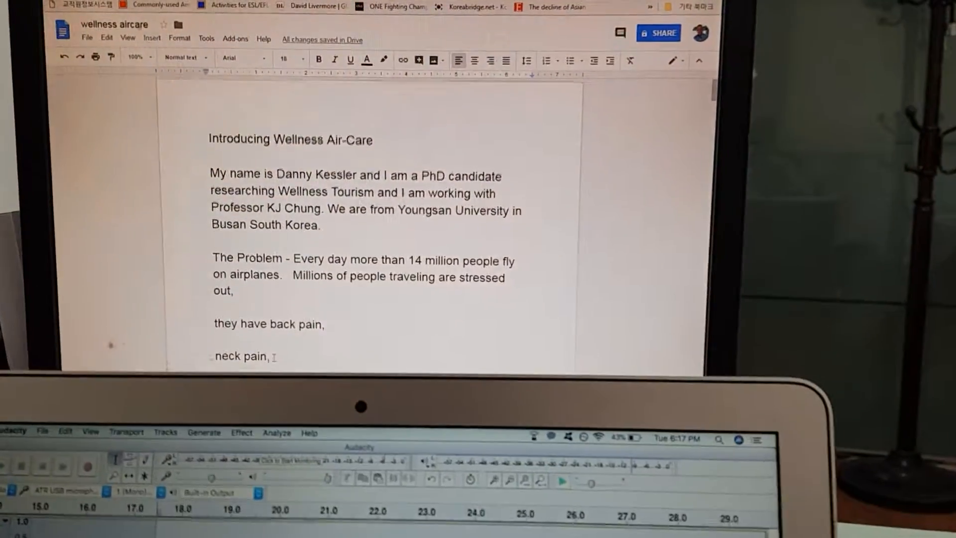
scroll(down, 3)
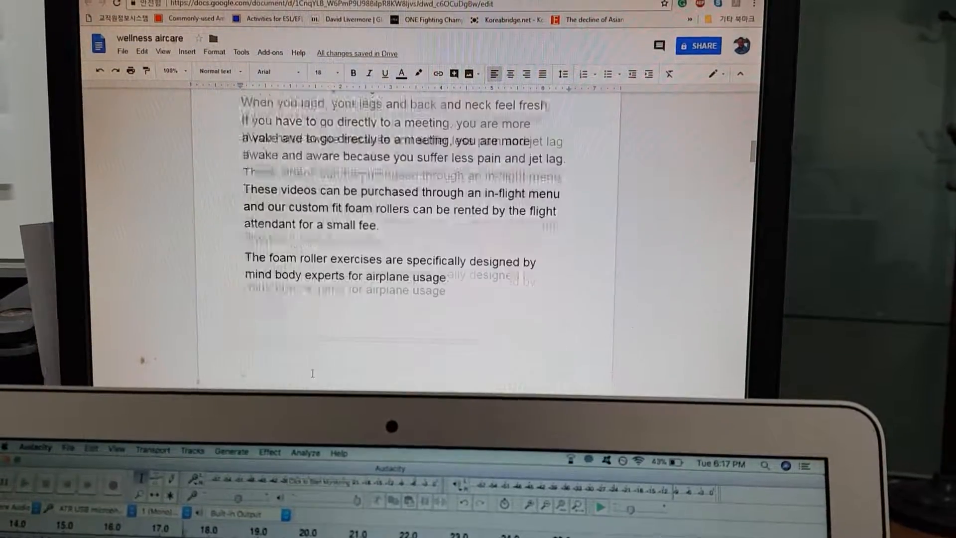
scroll(down, 3)
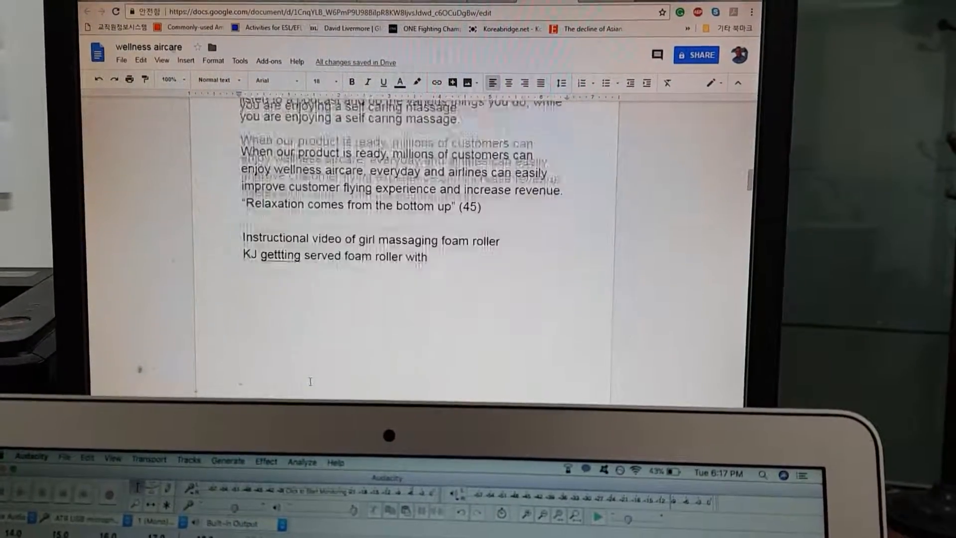
scroll(up, 3)
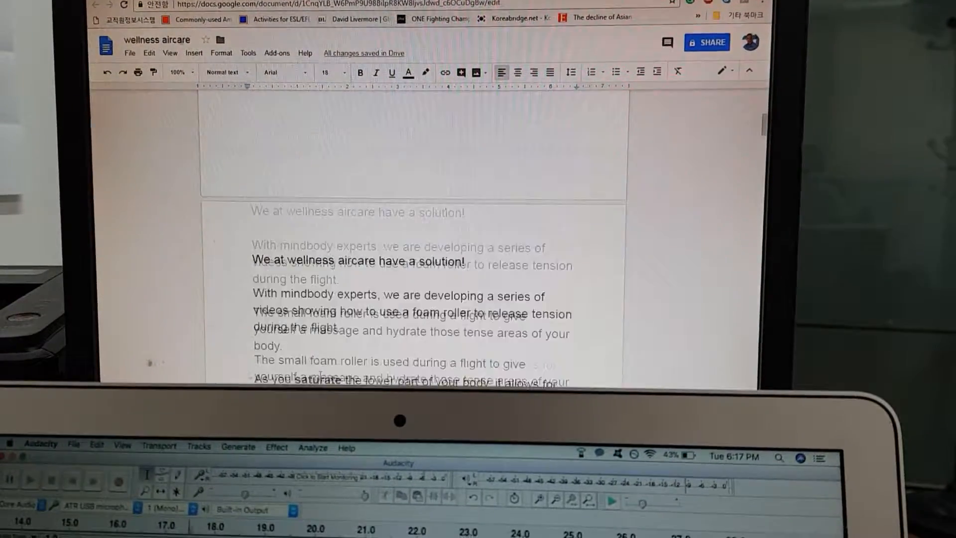
scroll(up, 3)
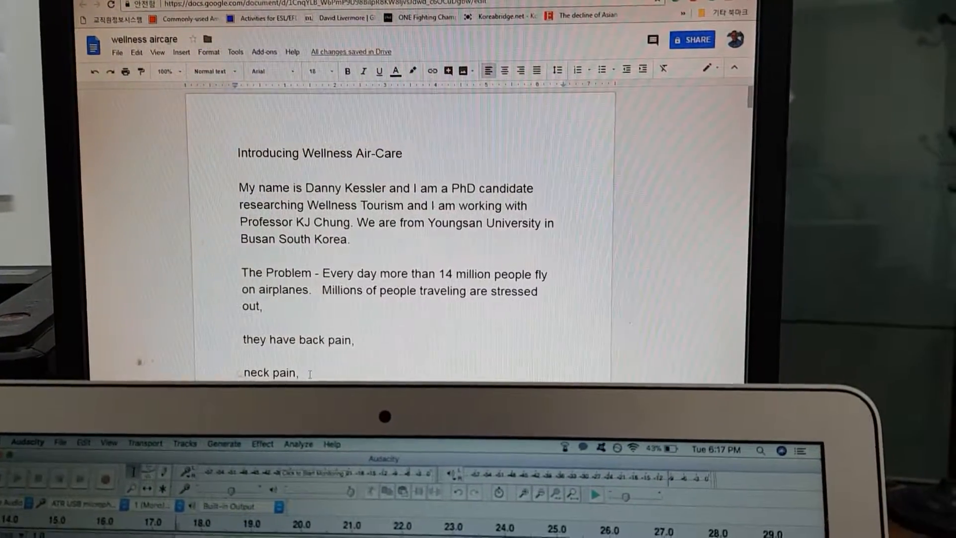